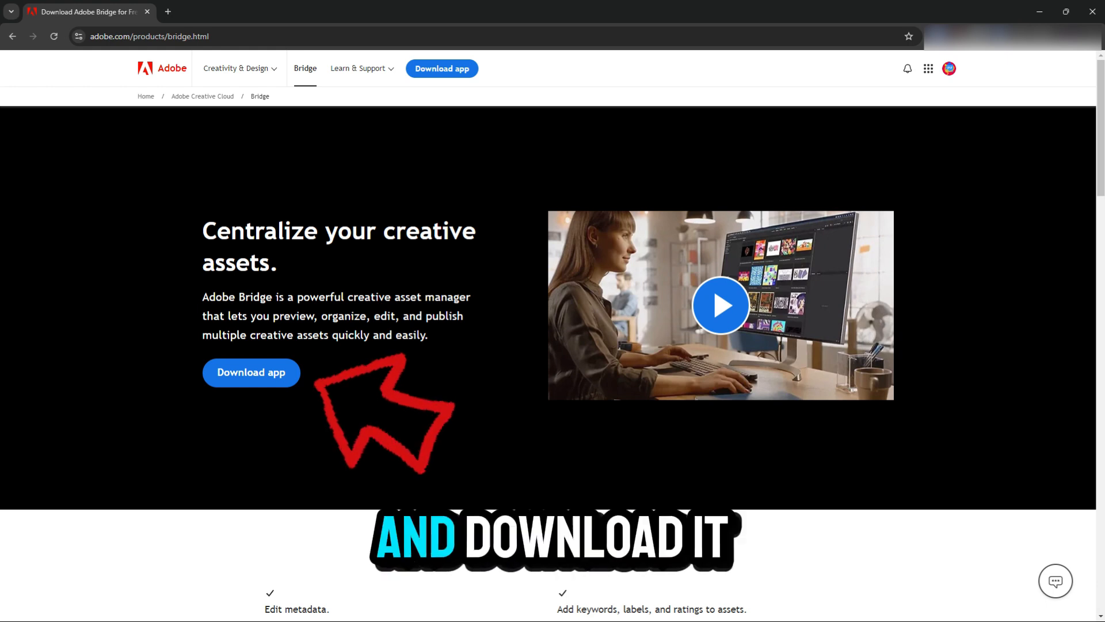
Click 'Download app' on the Adobe Bridge product page in Chrome.
left_click(250, 372)
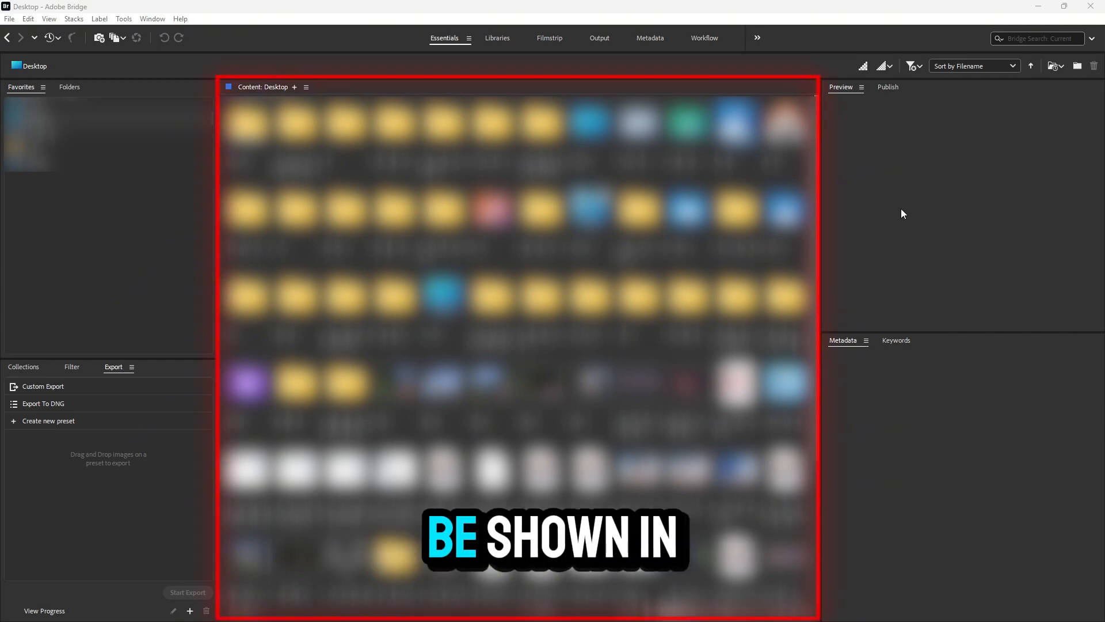
mouse_move(855, 246)
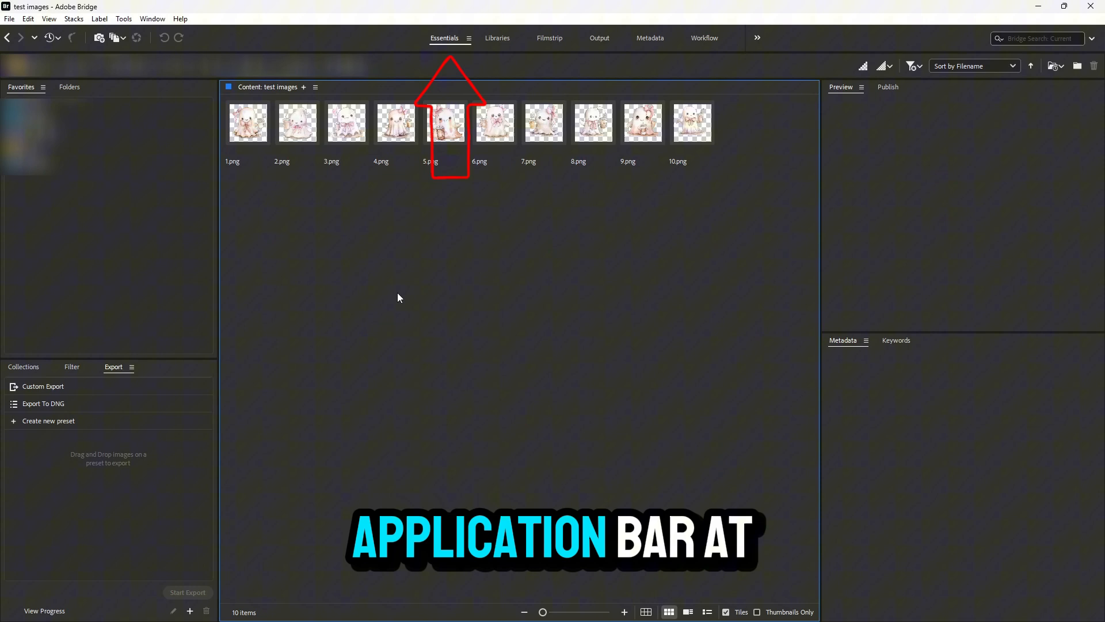
mouse_move(543, 53)
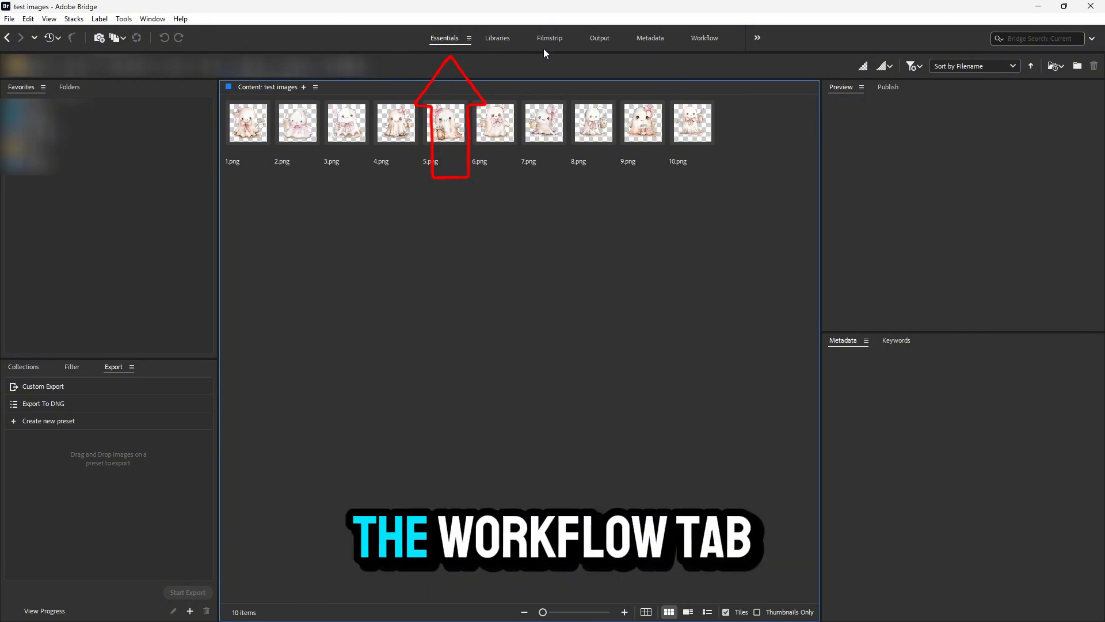
Show the Workflow workspace with its task diagram and workflow presets.
left_click(703, 38)
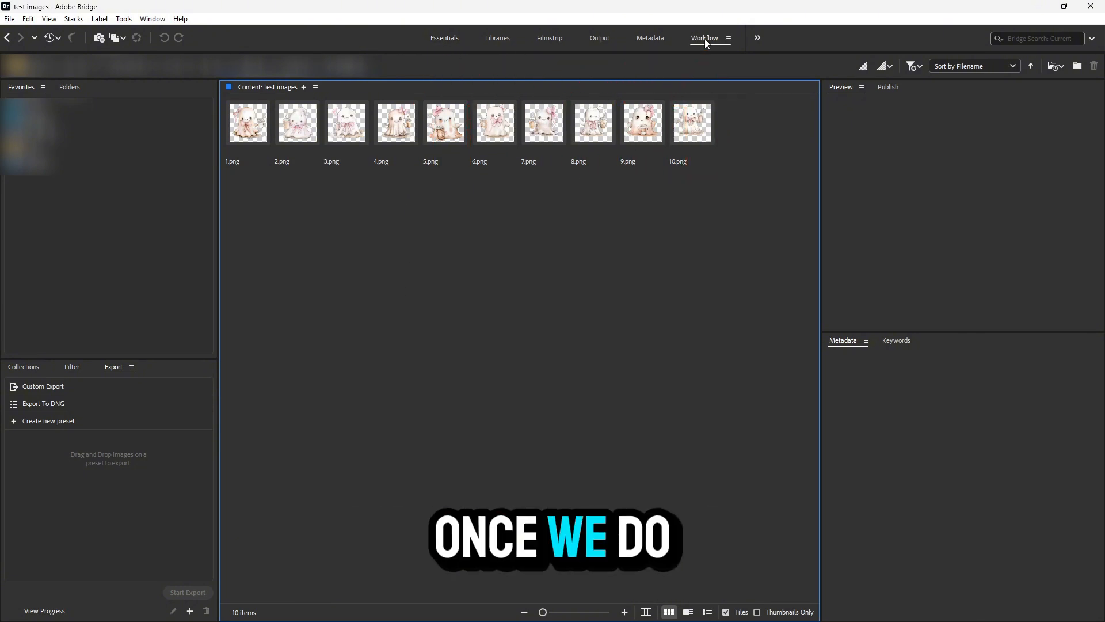
left_click(703, 38)
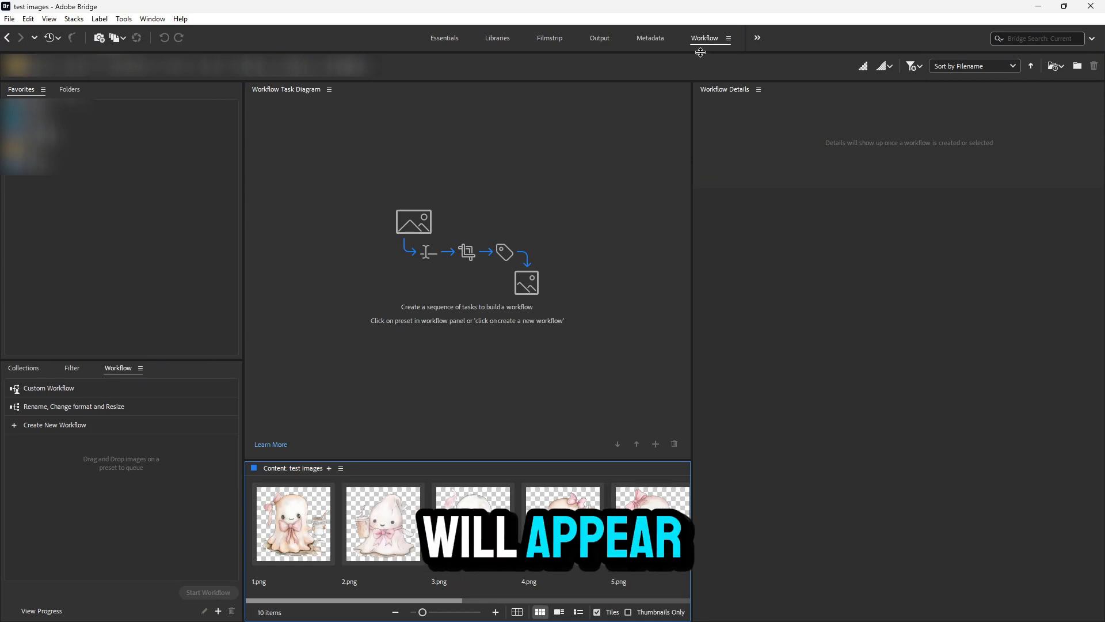
mouse_move(586, 211)
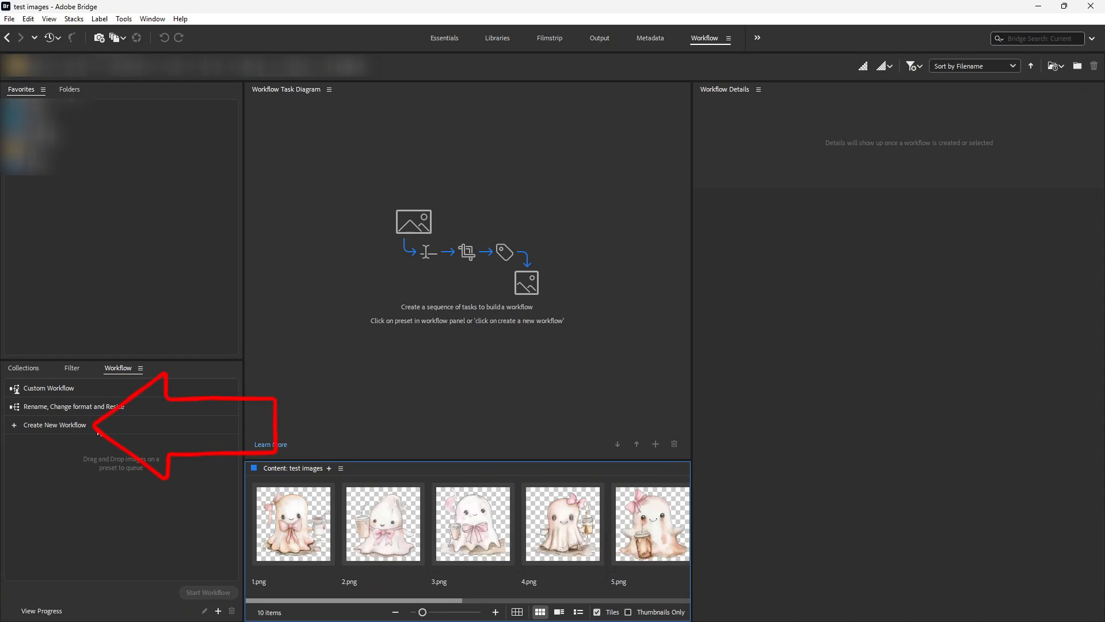
Create the workflow preset 'My Workflow 1' and open it for editing.
left_click(55, 424)
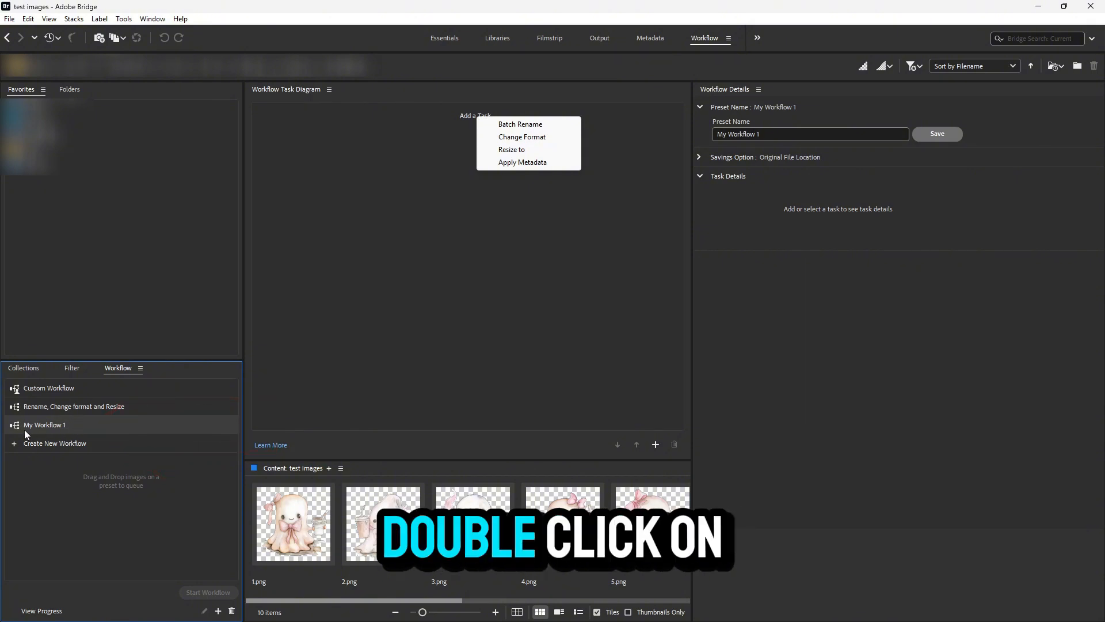
double_click(45, 424)
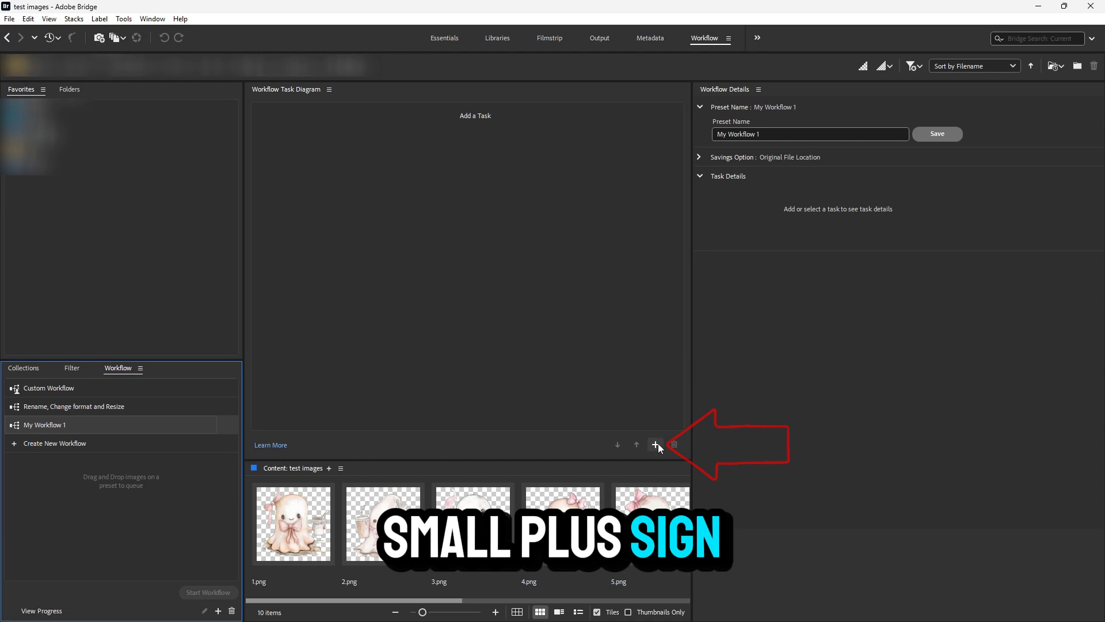
Add a 'Resize to' task to My Workflow 1 and expand Savings Option.
left_click(655, 444)
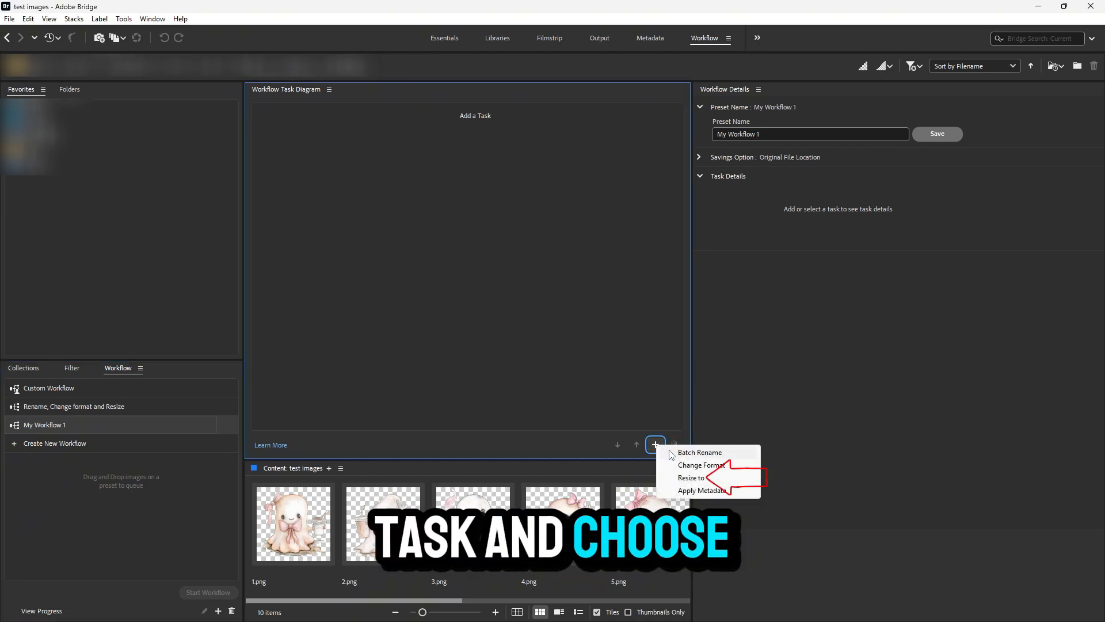
left_click(692, 477)
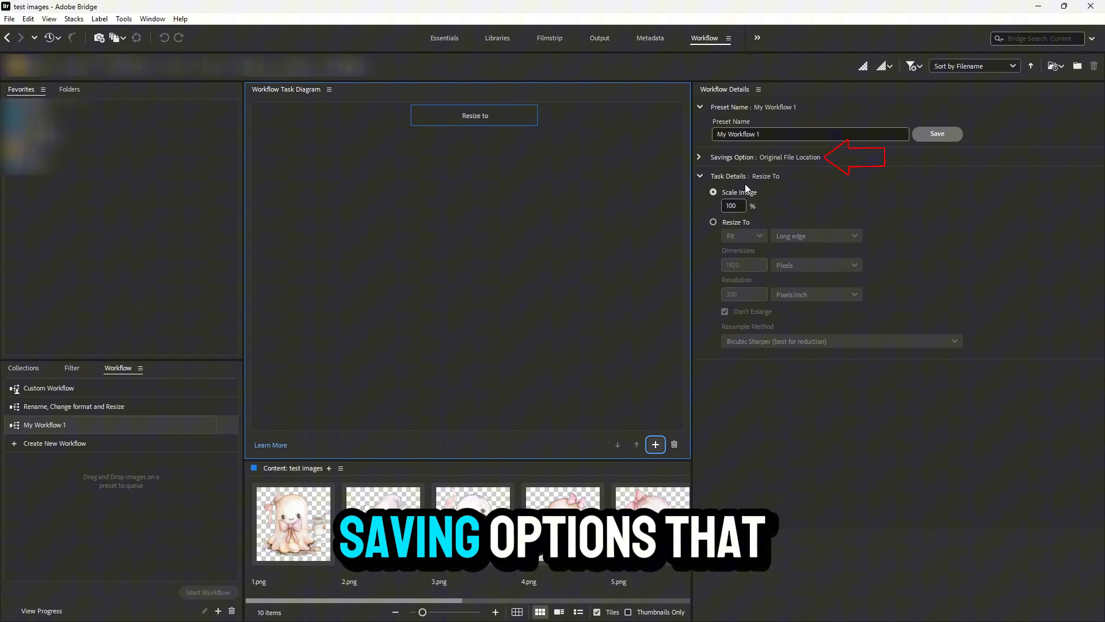
left_click(699, 157)
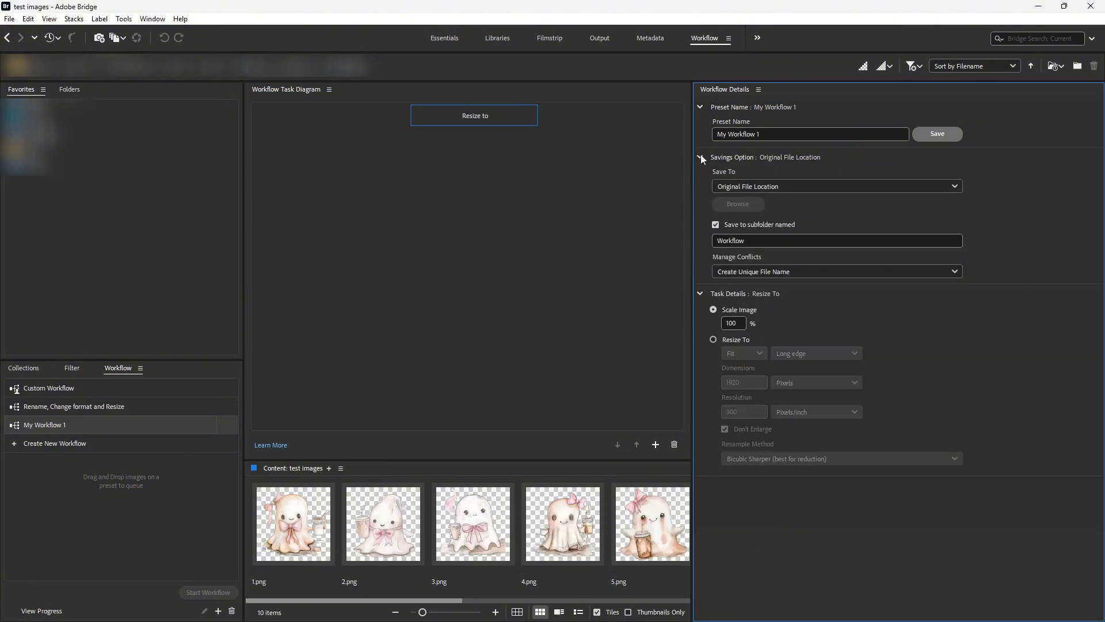
Collapse Savings Option to return to the Resize To task details.
left_click(699, 158)
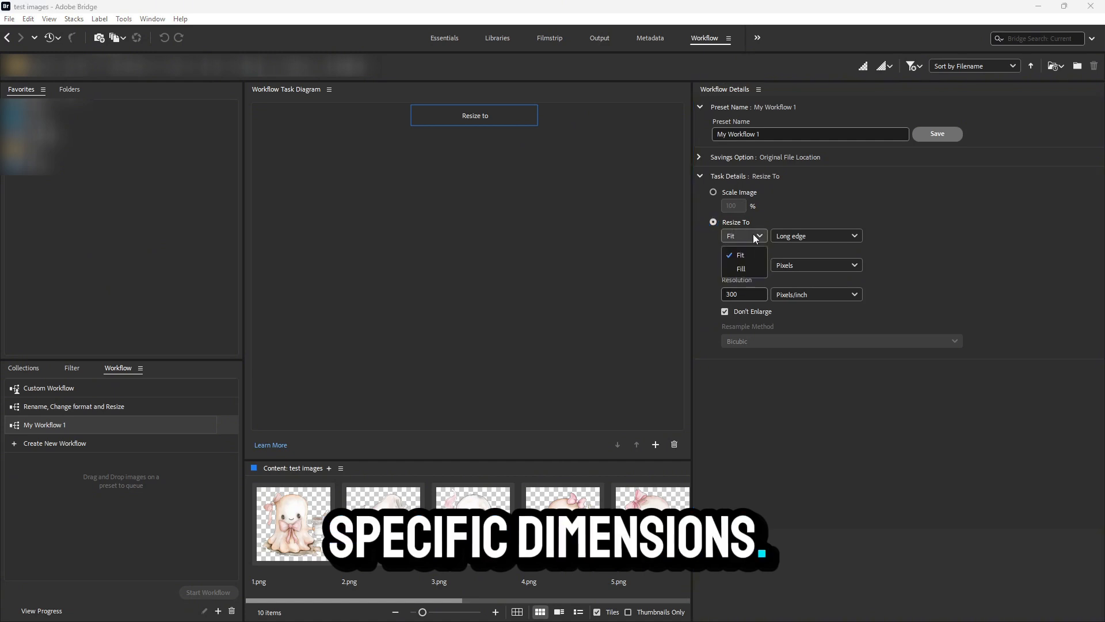
Keep Fit mode and choose Width Height, giving 1920 × 1080 px fields.
left_click(740, 254)
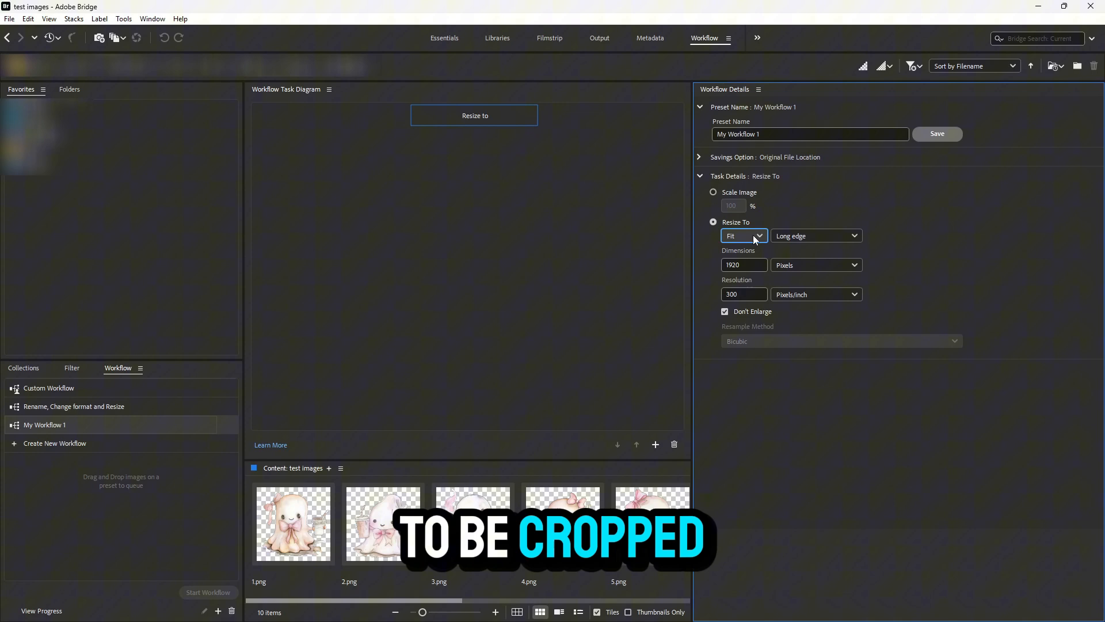
mouse_move(815, 236)
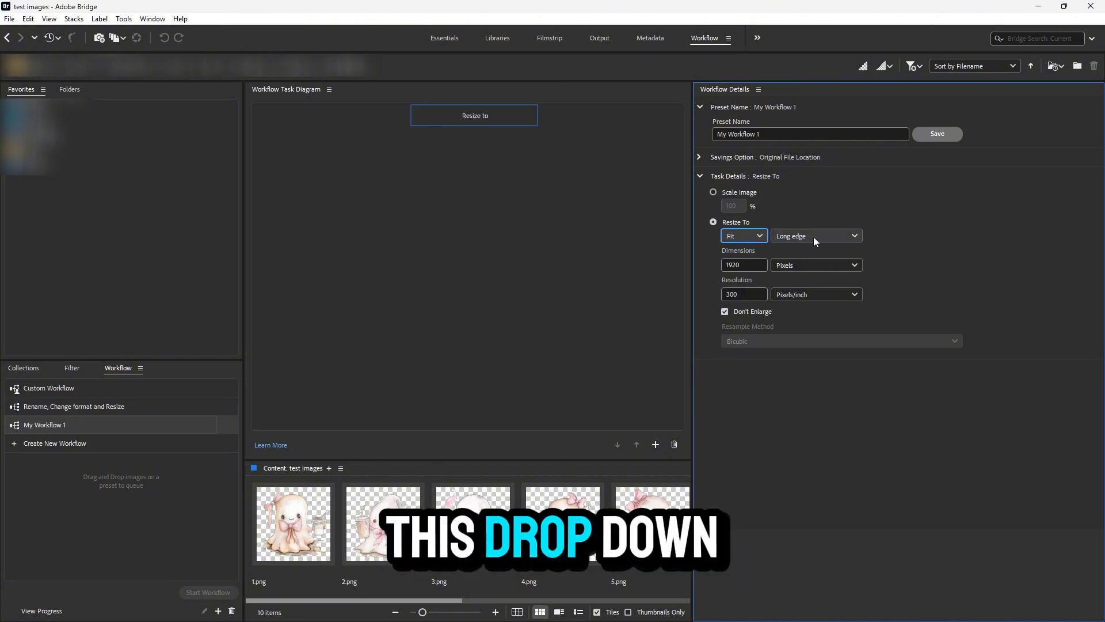
left_click(816, 235)
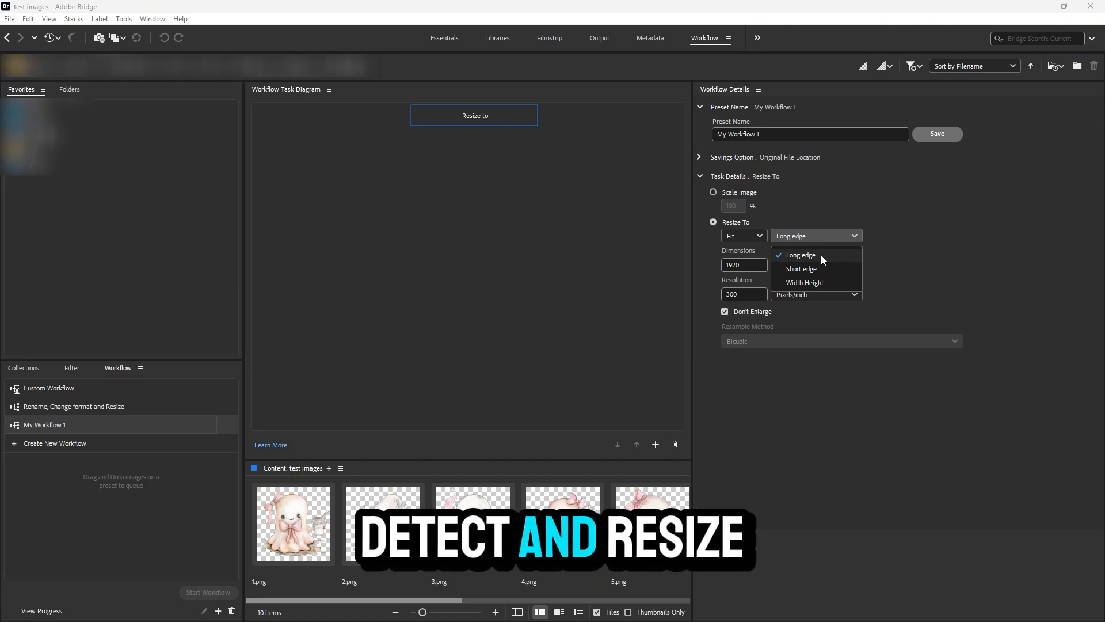
left_click(798, 255)
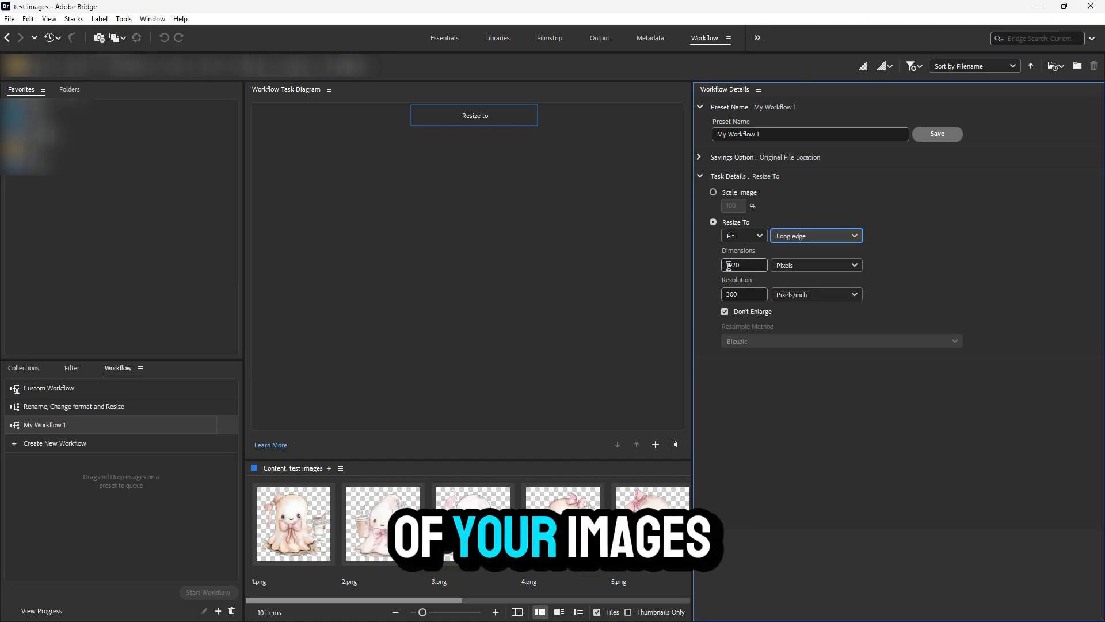
left_click(815, 235)
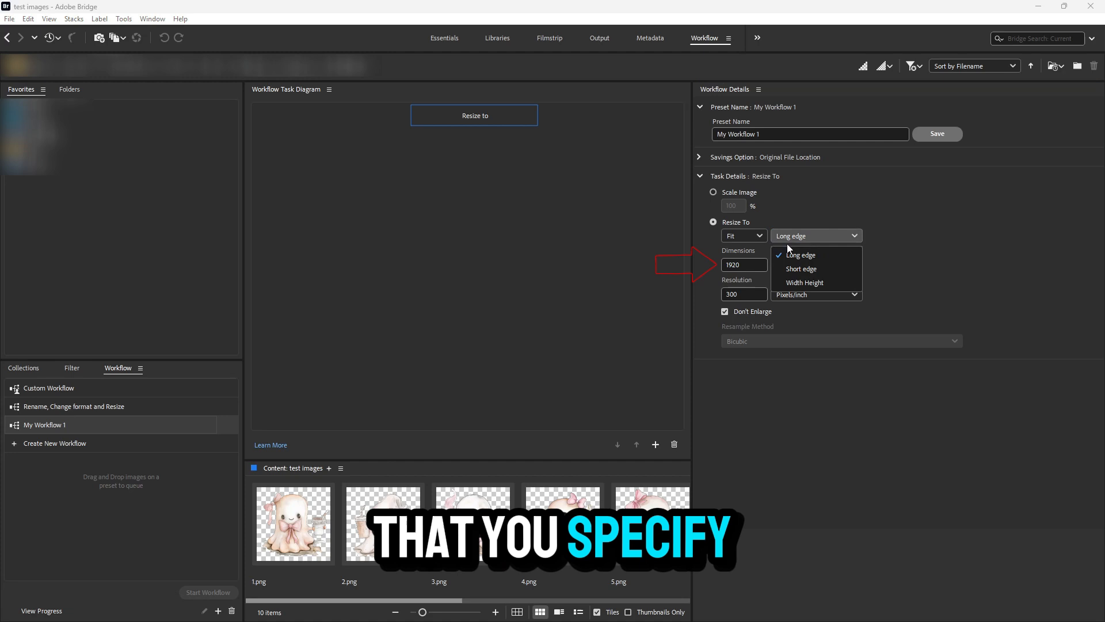
left_click(801, 269)
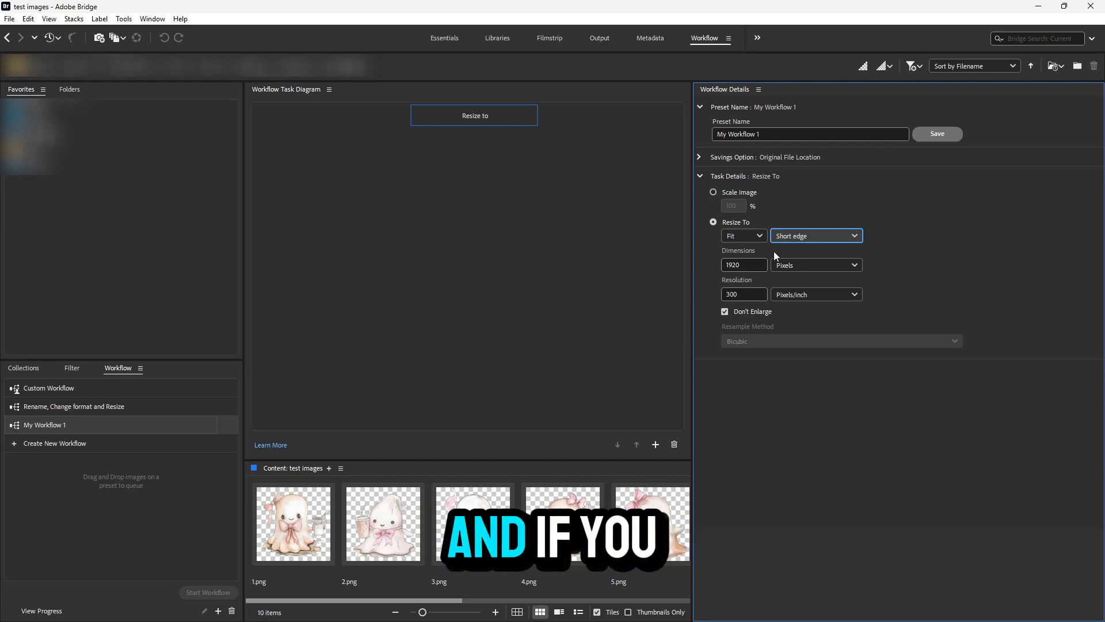
left_click(816, 235)
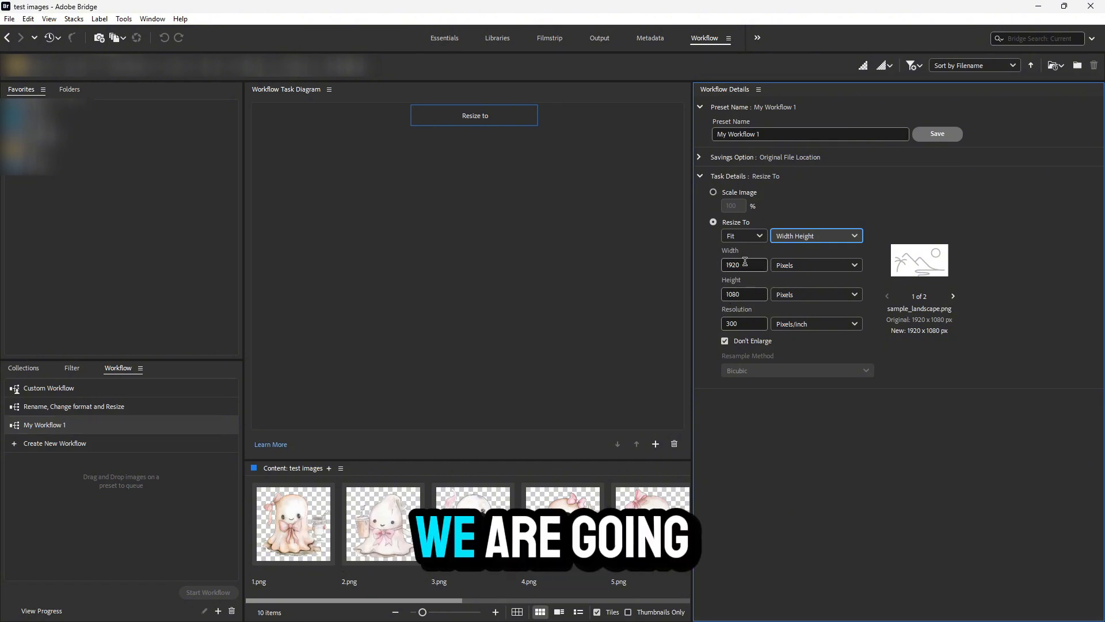
Enter 5000 × 5000 px, toggling Don't Enlarge off and back on.
left_click(815, 235)
type("5000")
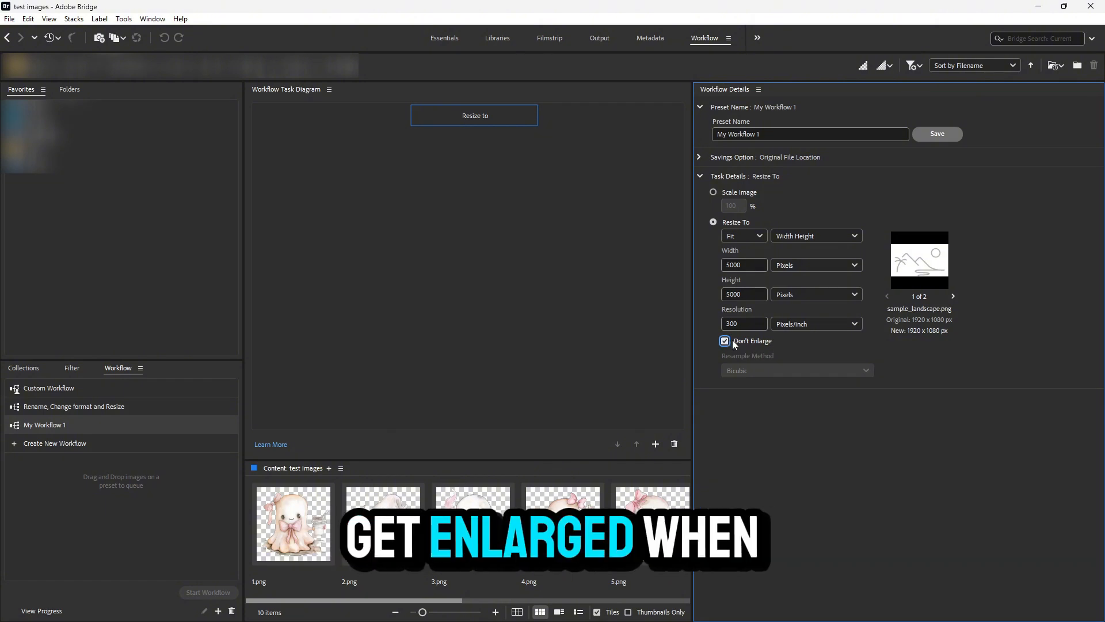
left_click(725, 342)
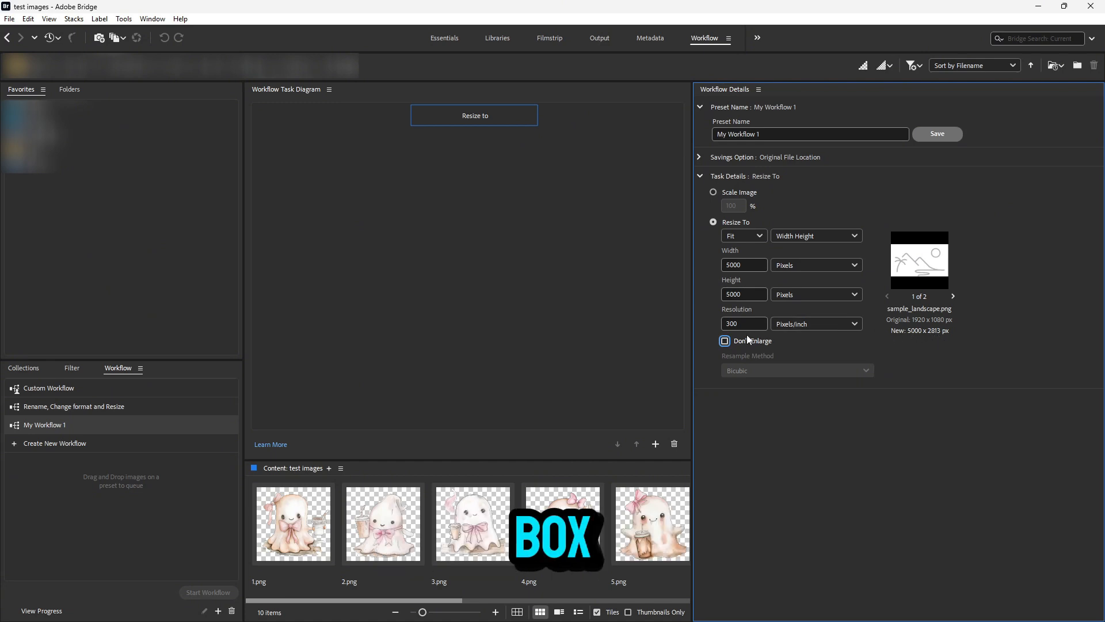
left_click(724, 342)
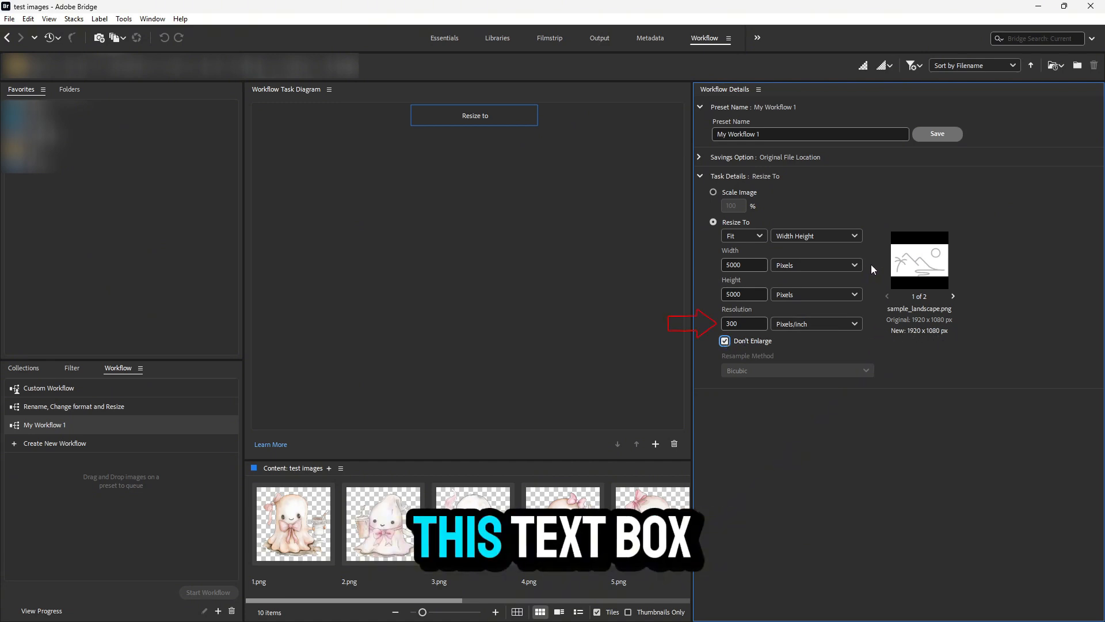
left_click(740, 324)
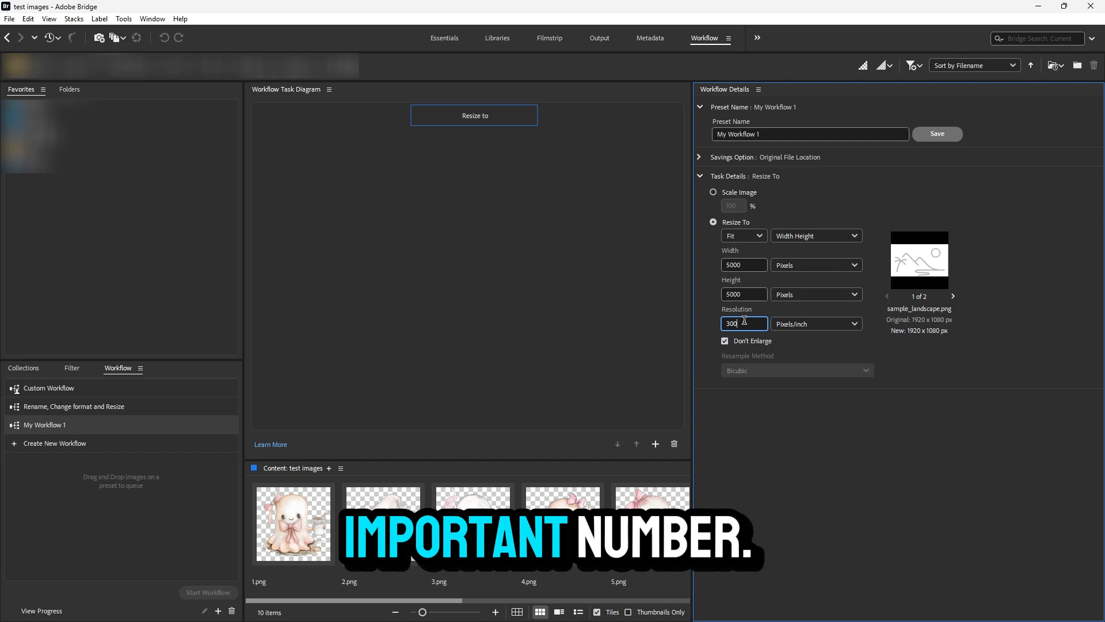
left_click(852, 324)
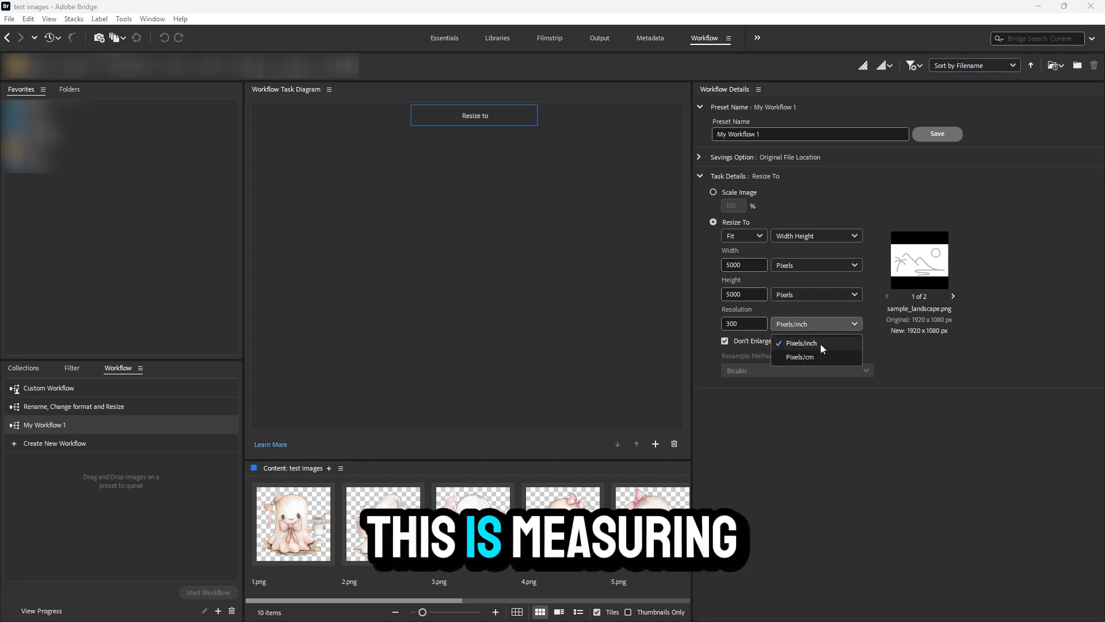
left_click(800, 343)
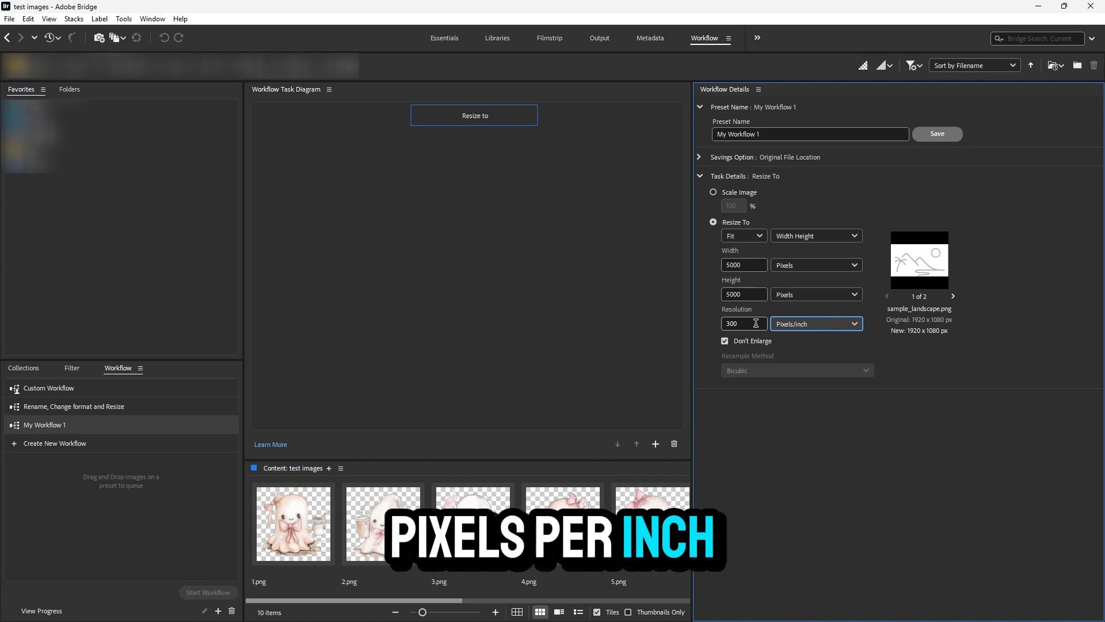
triple_click(736, 324)
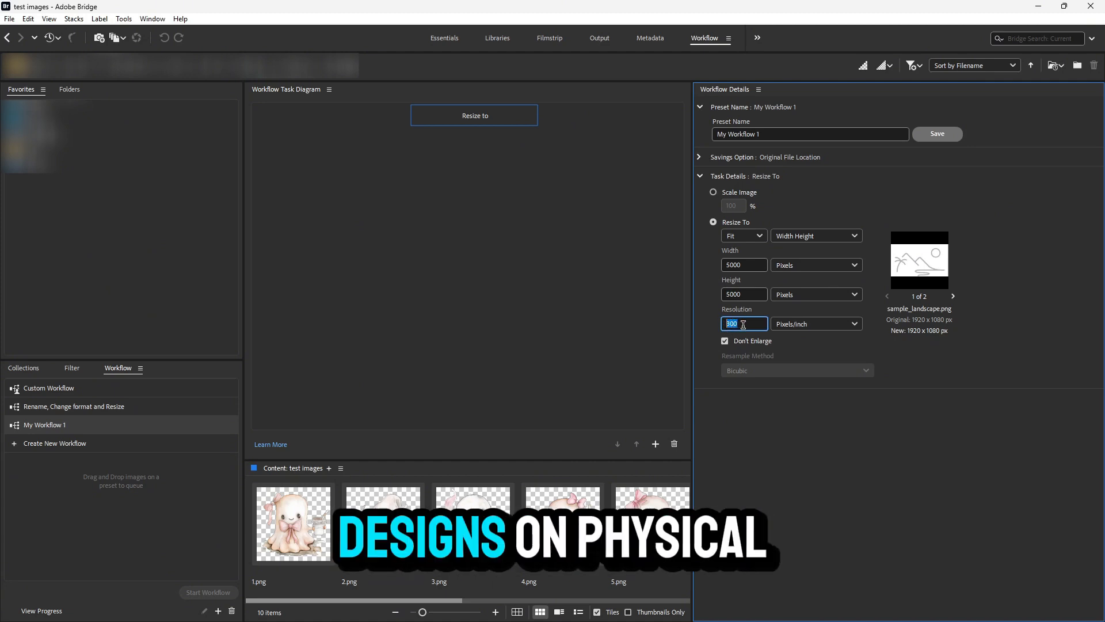
type("3")
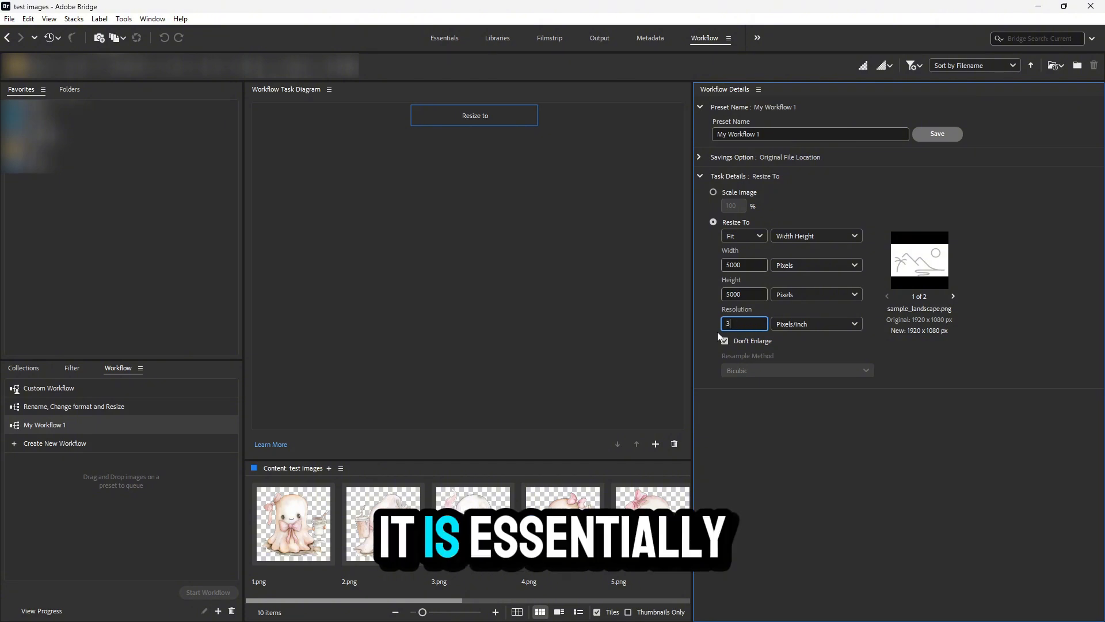
left_click(724, 340)
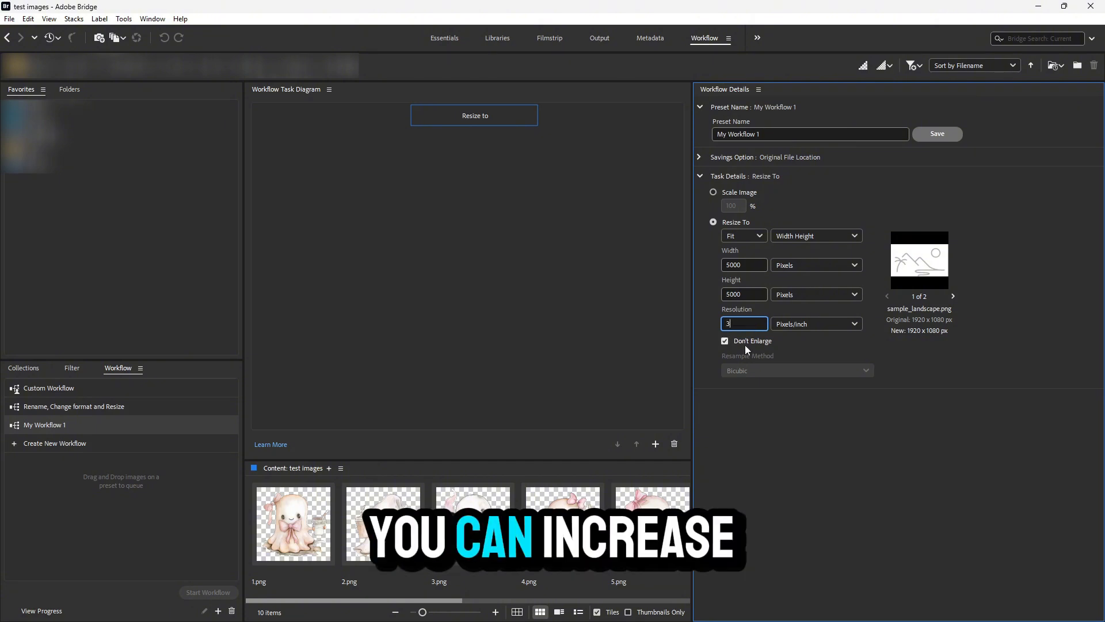
type("00")
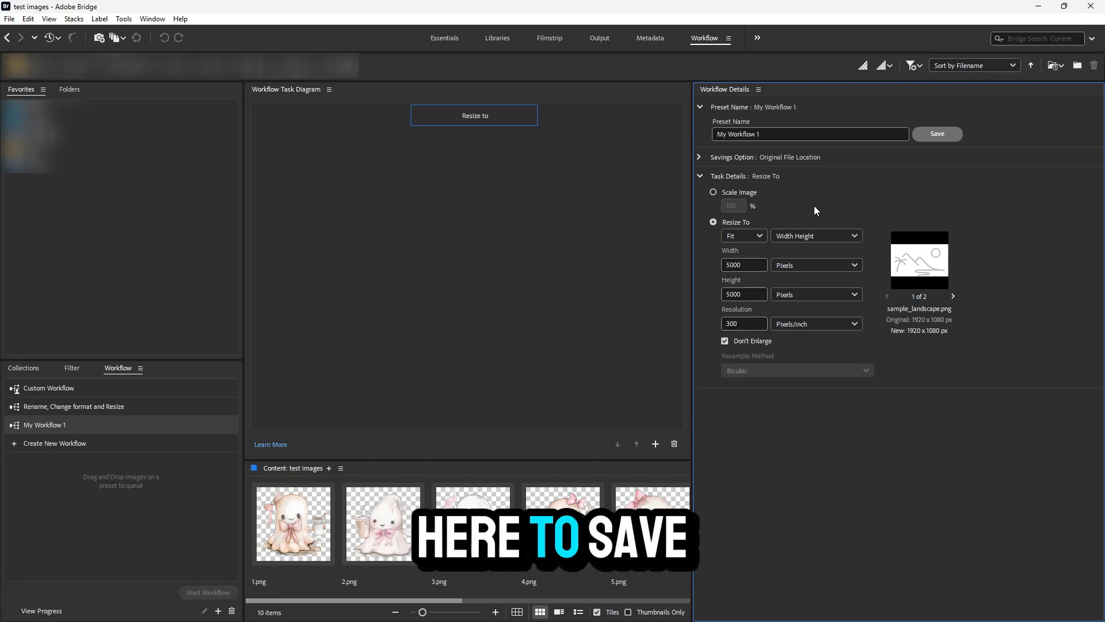
mouse_move(936, 134)
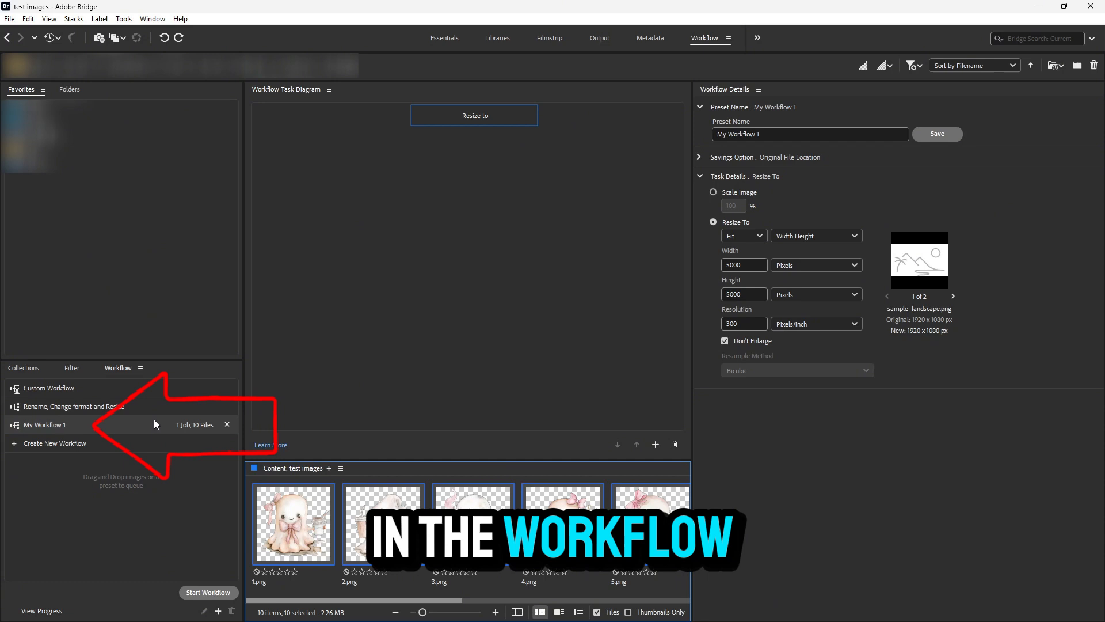
mouse_move(213, 585)
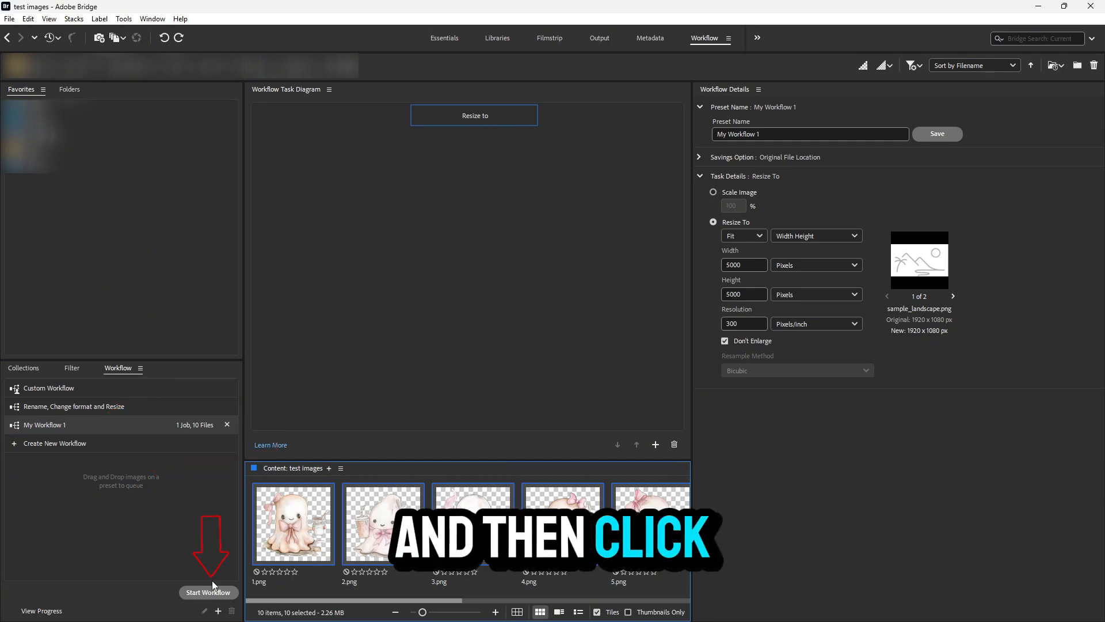
Start My Workflow 1 on the ten queued PNG images.
left_click(208, 592)
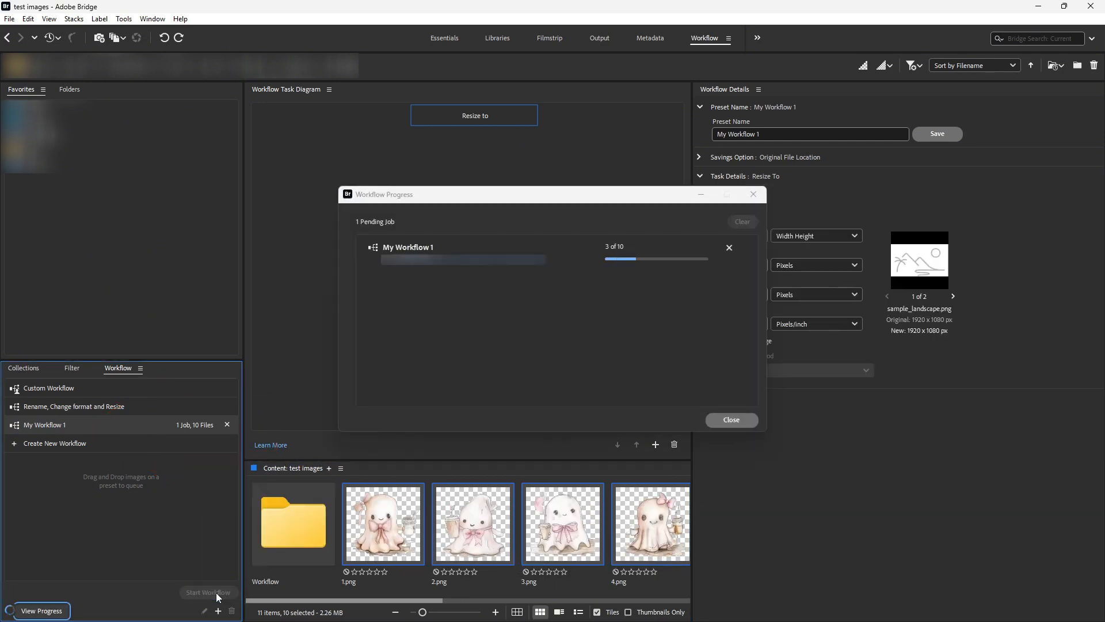